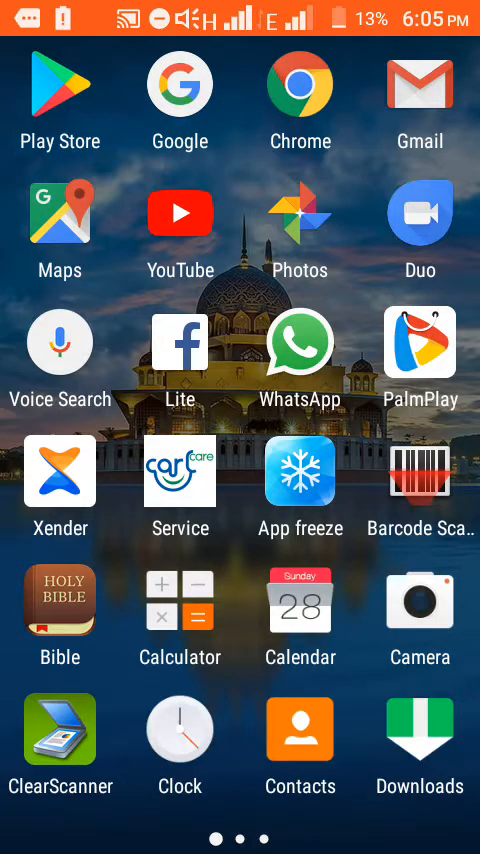
# Launch Gmail from the home screen to its primary inbox
pyautogui.click(420, 90)
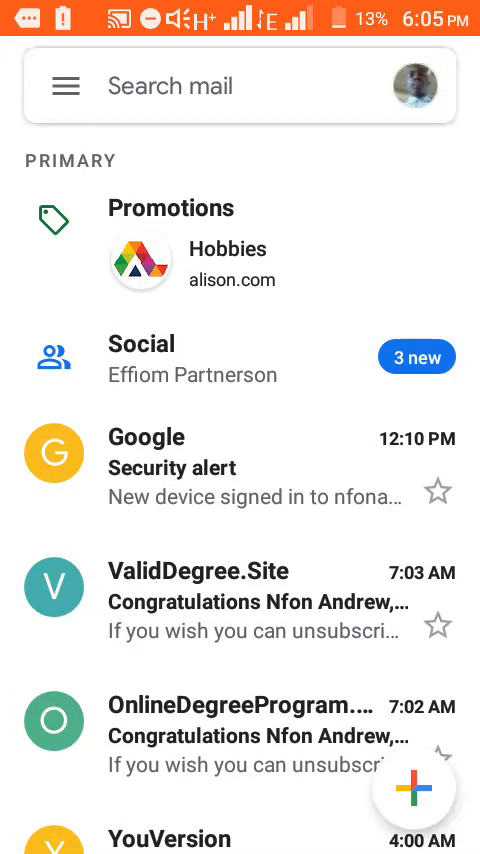
# Choose 'Add another account' from the profile account menu
pyautogui.click(413, 86)
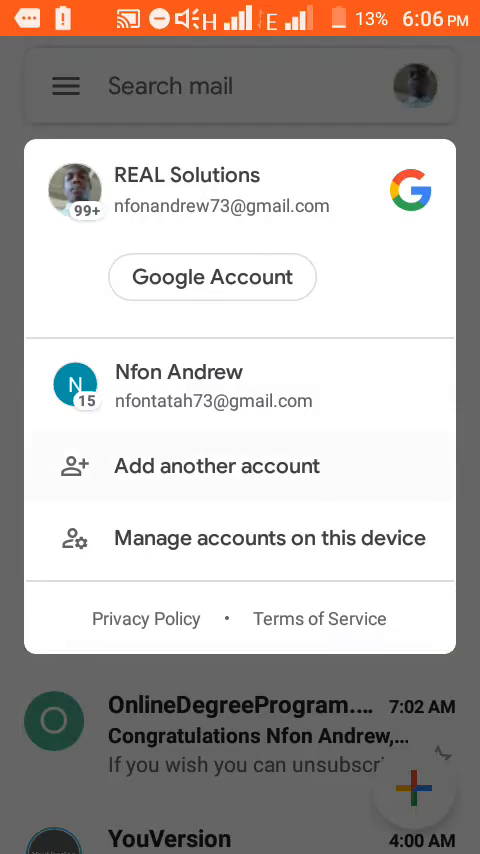
pyautogui.click(216, 466)
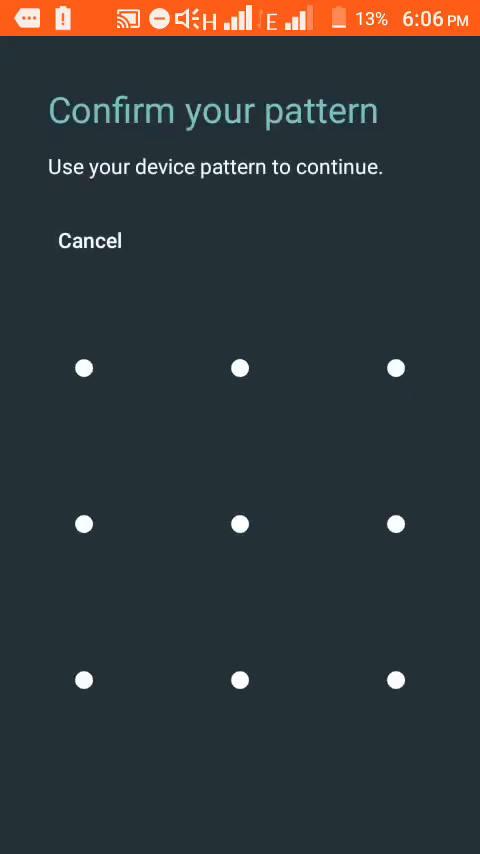
# Draw the device unlock pattern to reach the Google Sign in page
pyautogui.moveTo(85, 368); pyautogui.dragTo(85, 523)
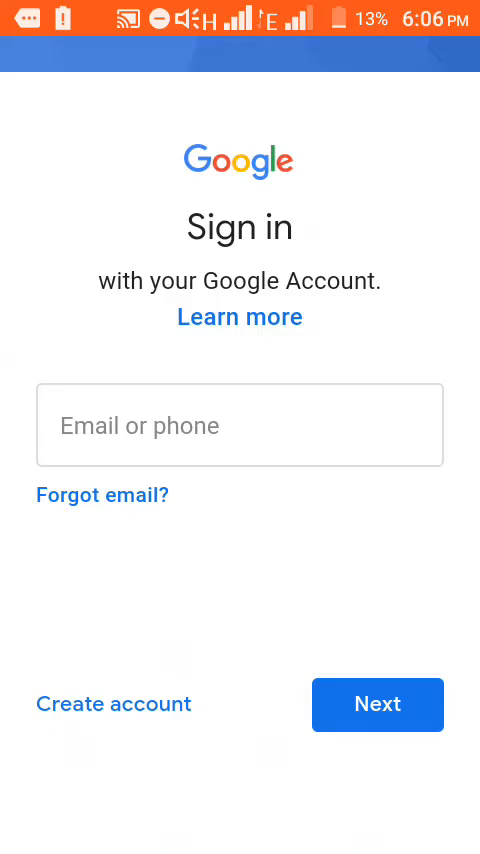
pyautogui.click(240, 425)
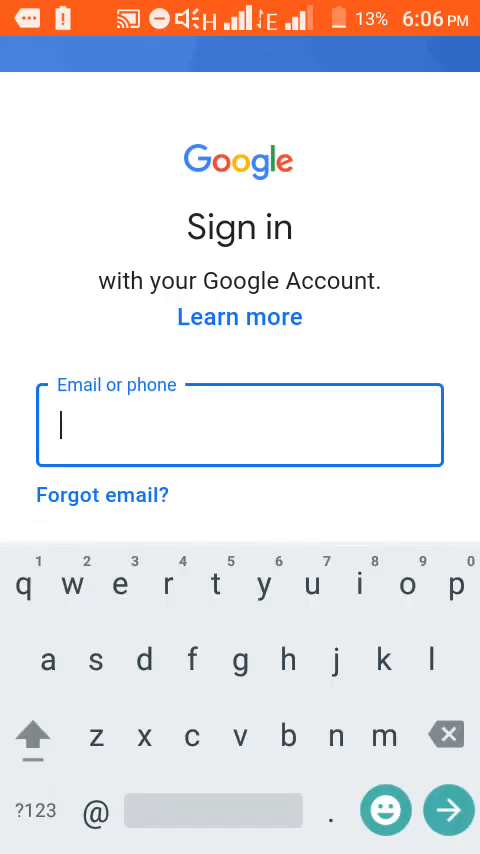
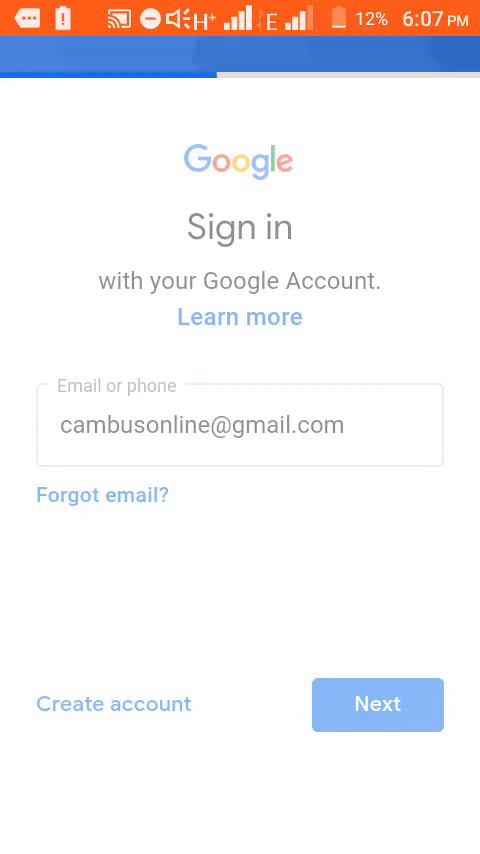
pyautogui.click(377, 705)
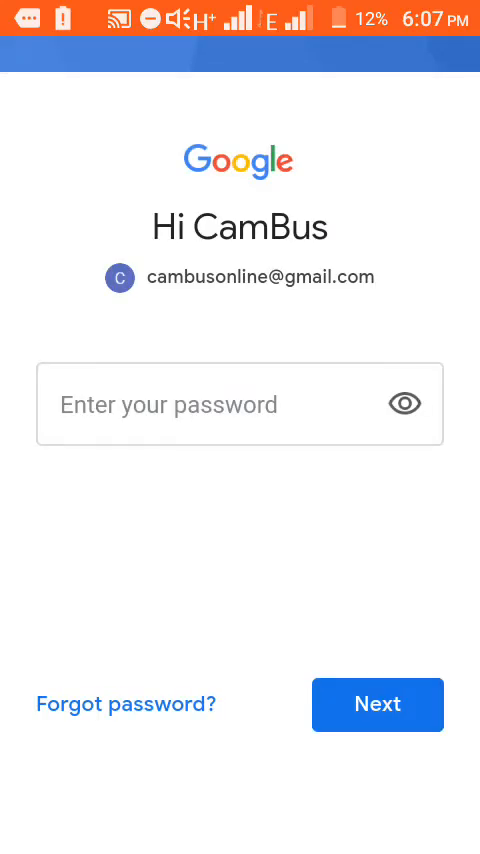
# Enter the account password and continue to the Terms of Service page
pyautogui.click(240, 405)
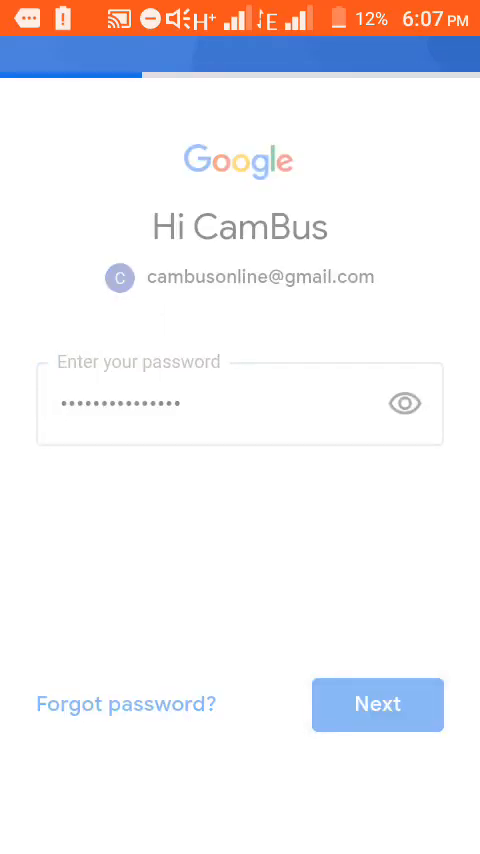
pyautogui.click(377, 704)
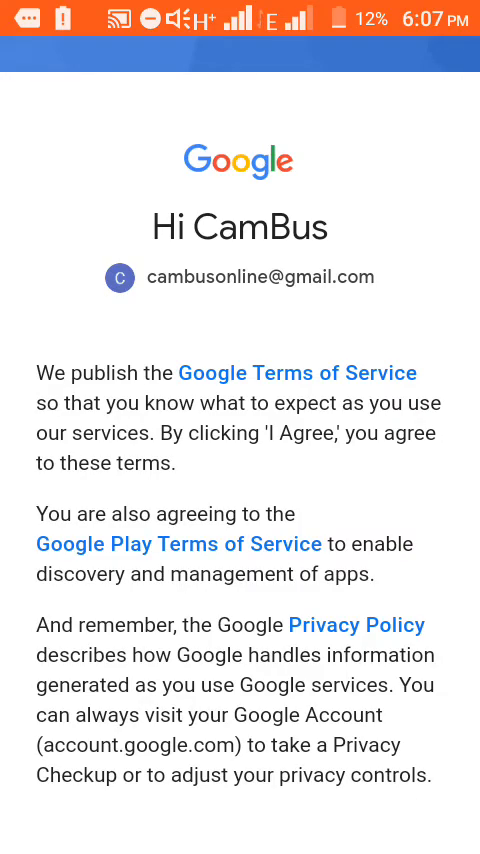
# Review the Terms of Service and Privacy Policy and tap 'I agree'
pyautogui.scroll(-3)
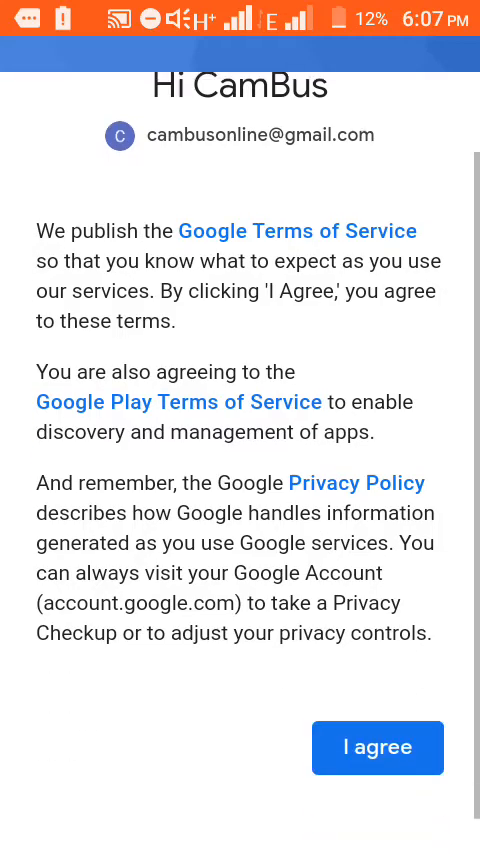
pyautogui.scroll(3)
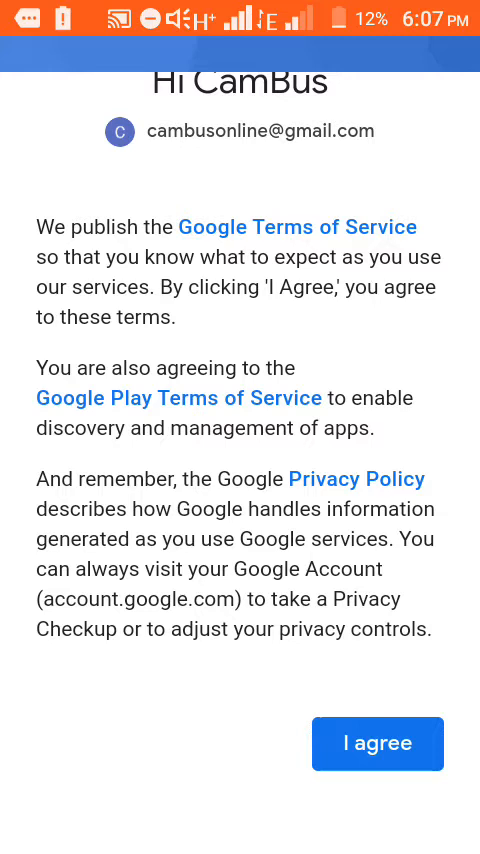
pyautogui.click(377, 743)
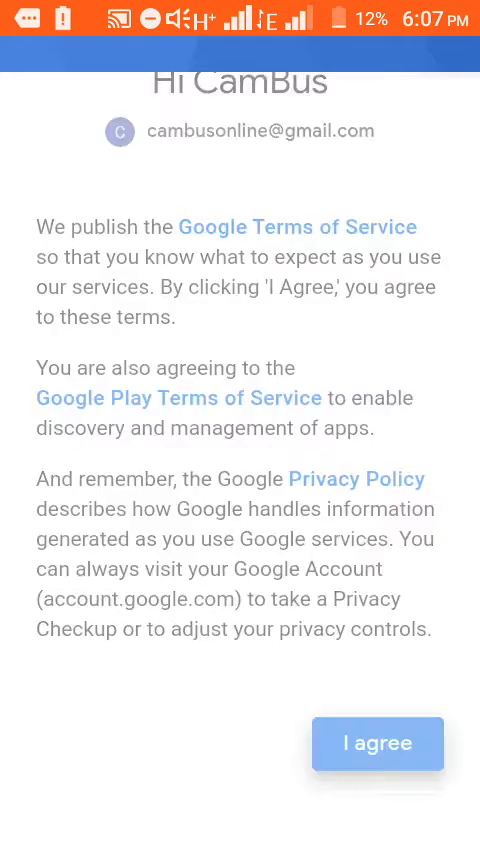
pyautogui.click(378, 743)
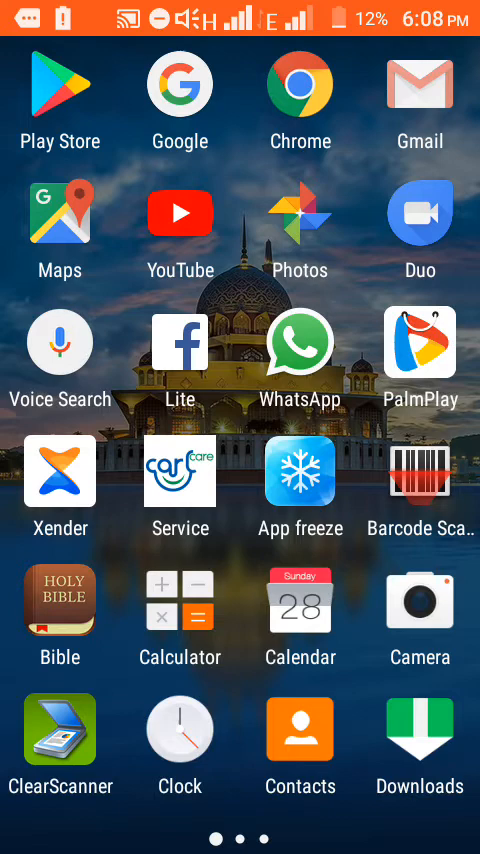
# Swipe through the home screens to find and reopen Gmail
pyautogui.hscroll(-3)
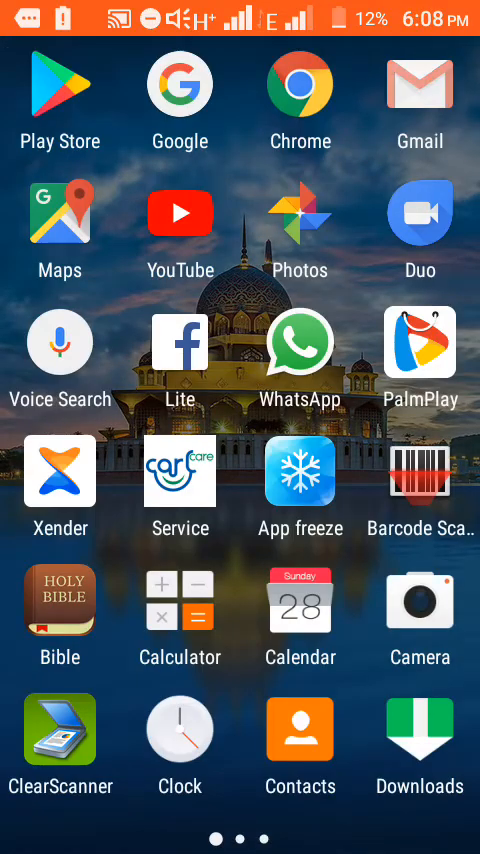
pyautogui.hscroll(-3)
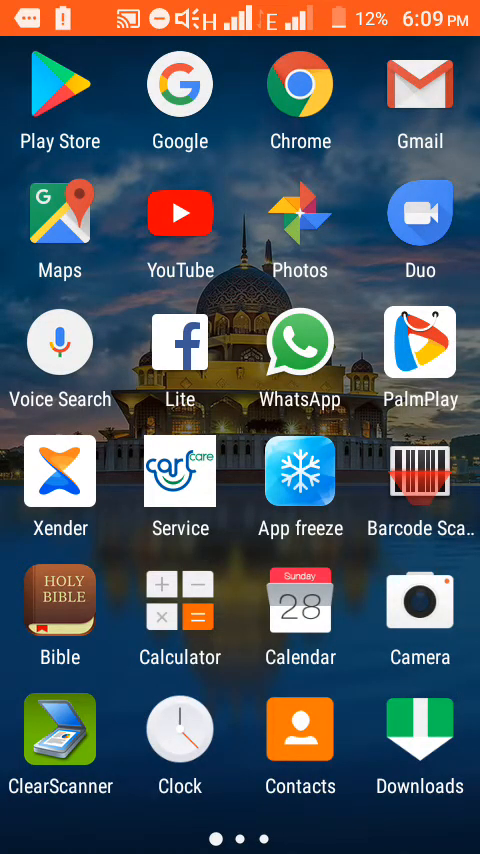
pyautogui.hscroll(-3)
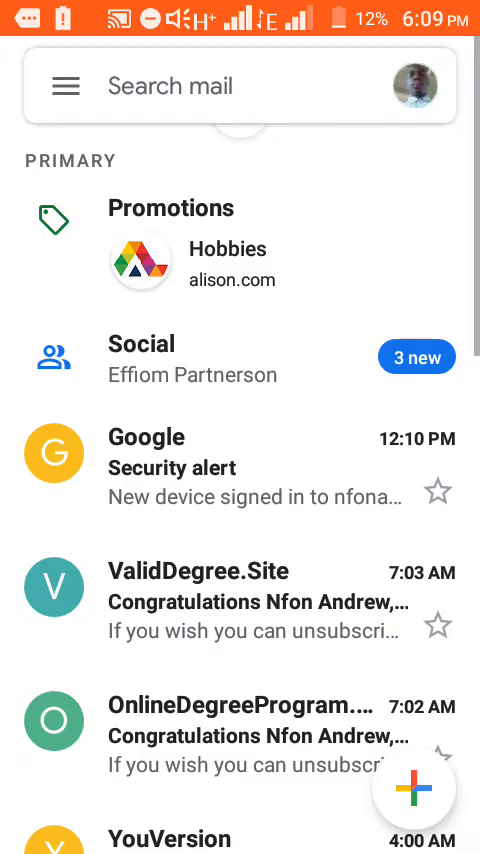
pyautogui.click(422, 86)
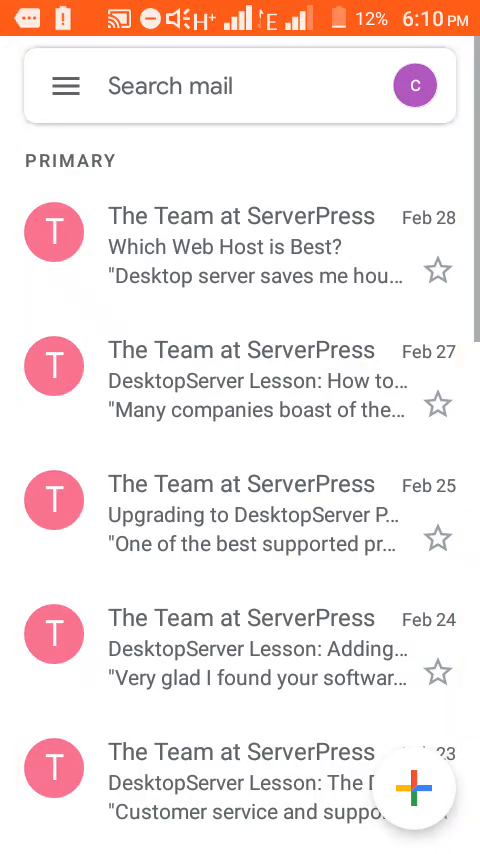
pyautogui.scroll(-3)
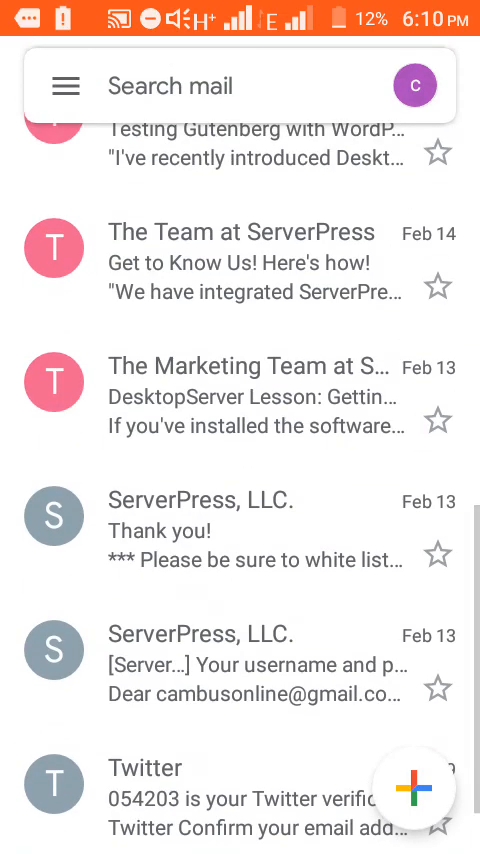
pyautogui.scroll(3)
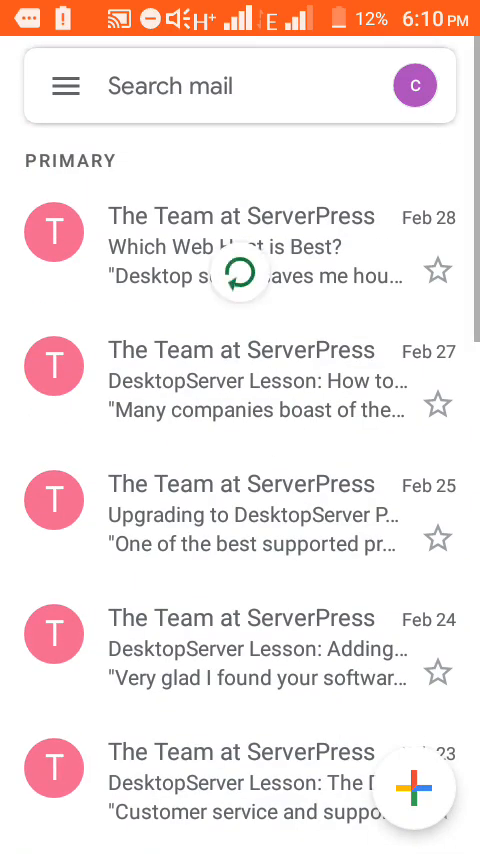
pyautogui.scroll(-3)
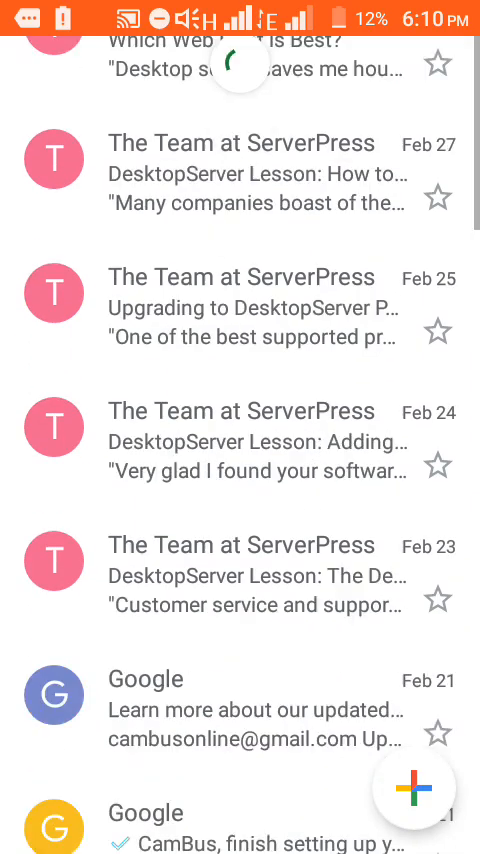
pyautogui.scroll(-3)
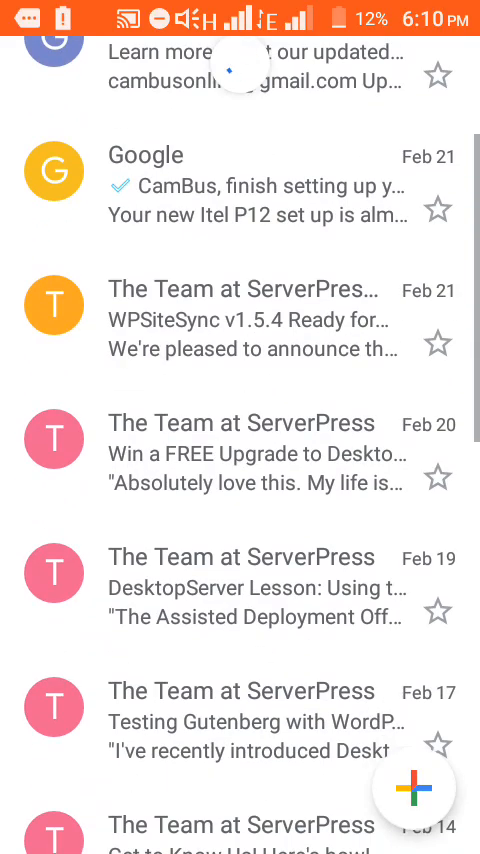